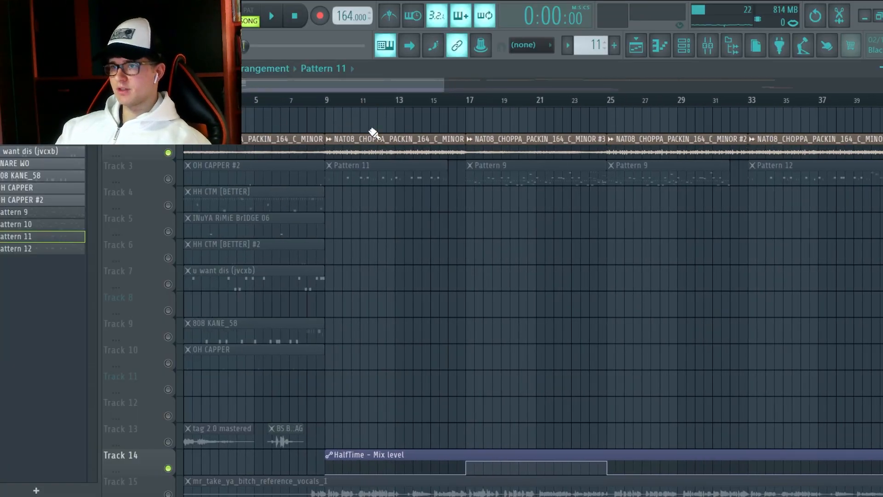
{"action": "mouse_move", "coordinate": [243, 171]}
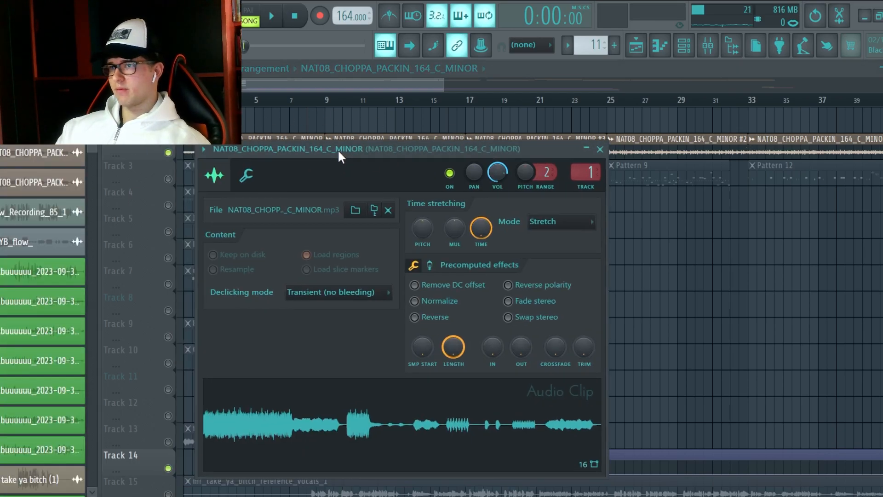
Step: Close the melody loop's clip settings and play the song with the hi-hat track soloed
{"action": "left_click", "coordinate": [270, 15]}
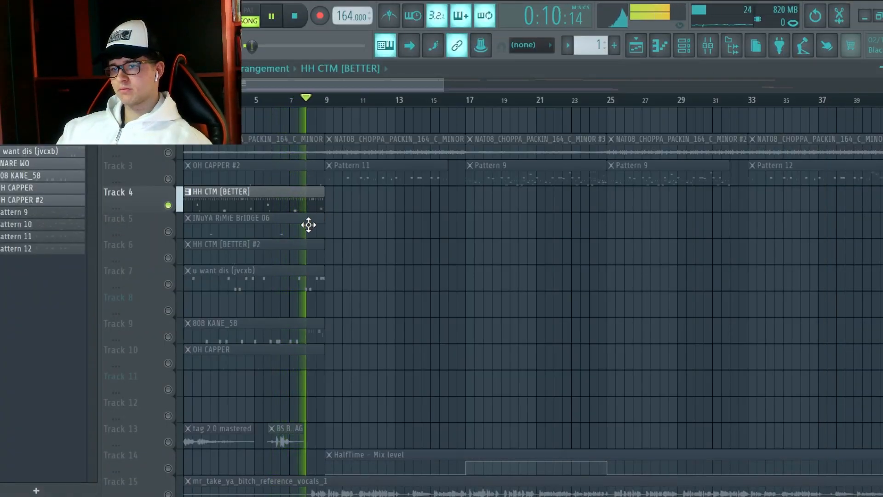
Step: Stop playback, inspect the hi-hat pattern, then view the 808 KANE_58 pattern's notes
{"action": "left_click", "coordinate": [270, 15]}
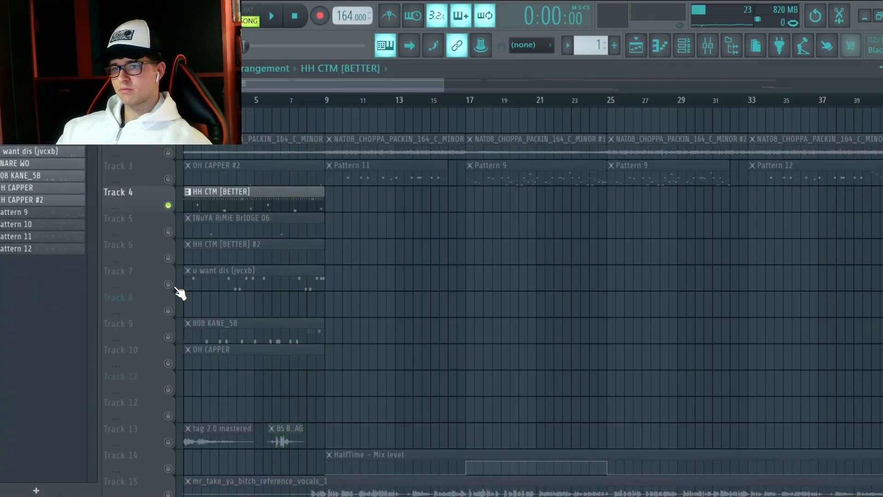
{"action": "double_click", "coordinate": [220, 282]}
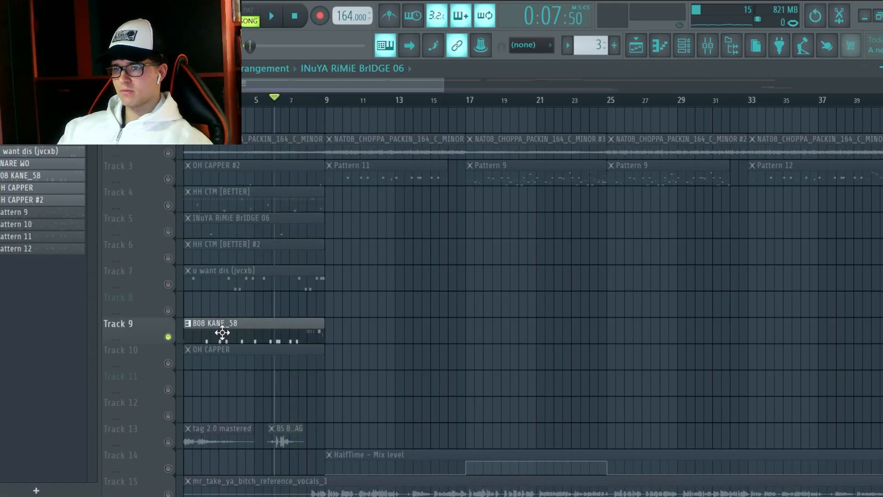
{"action": "double_click", "coordinate": [222, 332]}
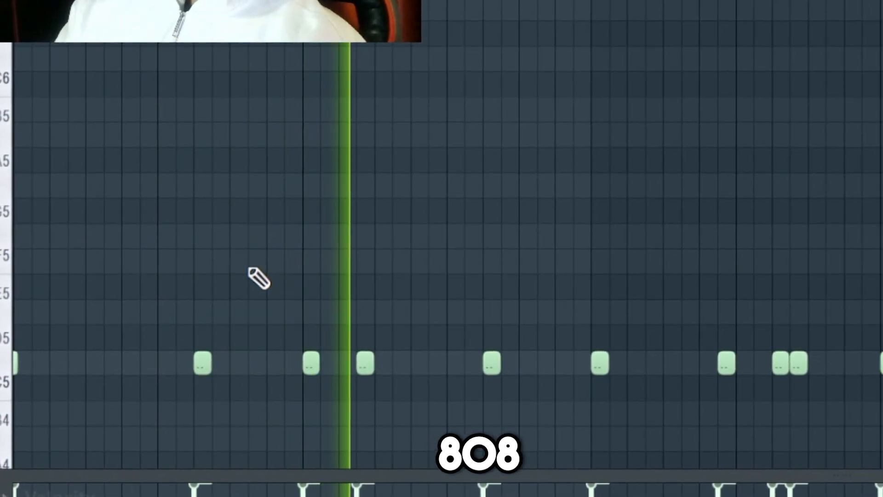
Step: Scroll through the OH CAPPER #2 open-hat notes and return to the full arrangement
{"action": "scroll", "scroll_direction": "right", "scroll_amount": 3}
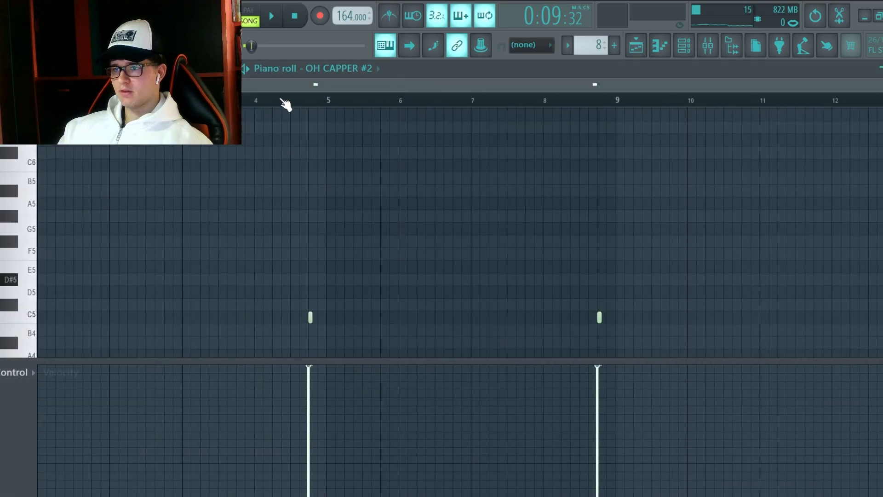
{"action": "left_click", "coordinate": [271, 16]}
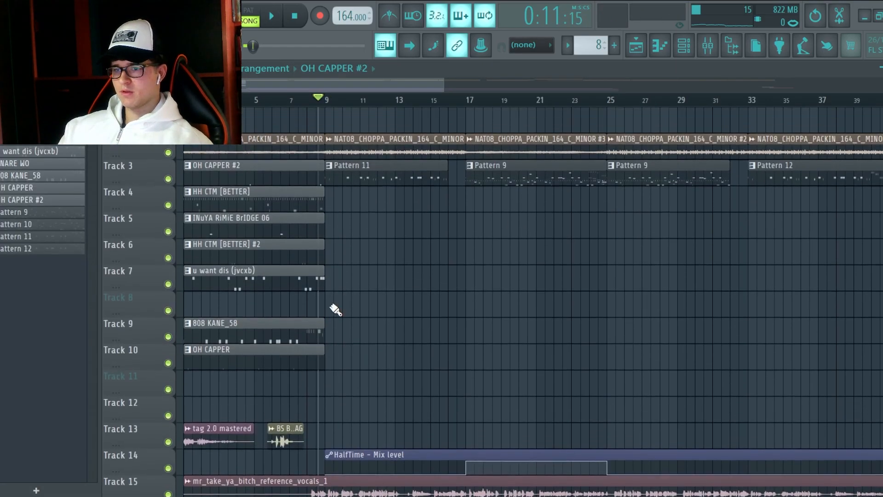
Step: Solo the OH CAPPER #2 open-hat track on Track 3 with playback stopped
{"action": "left_click", "coordinate": [295, 15]}
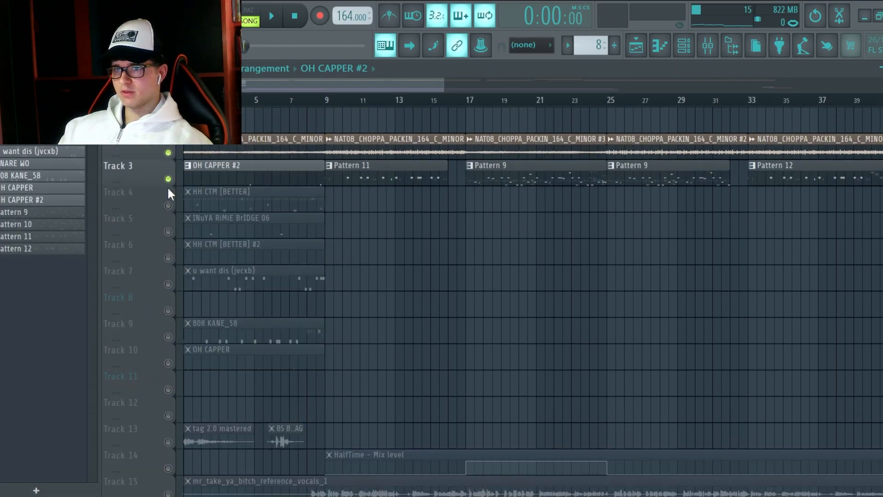